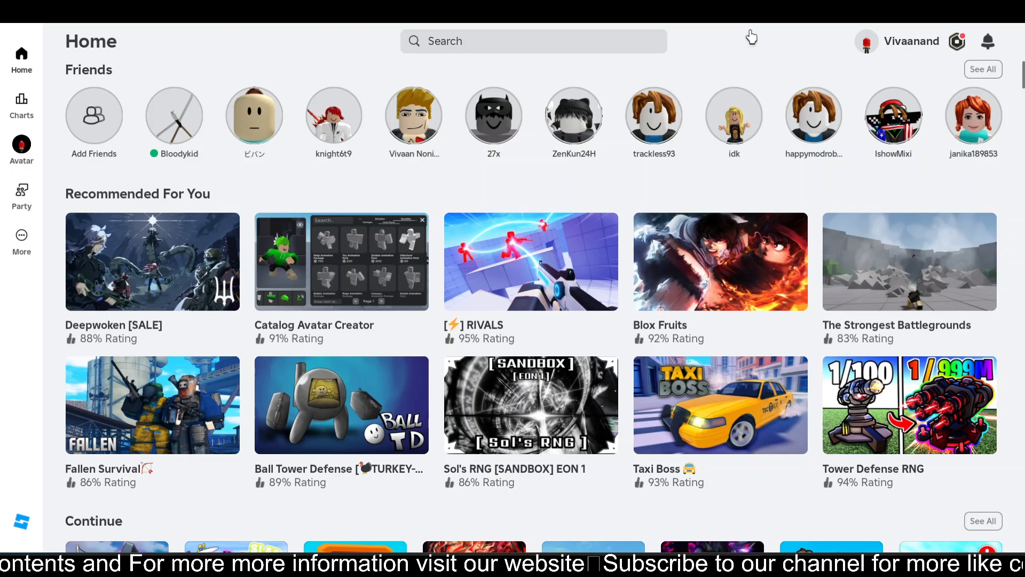
{"action": "mouse_move", "coordinate": [294, 122]}
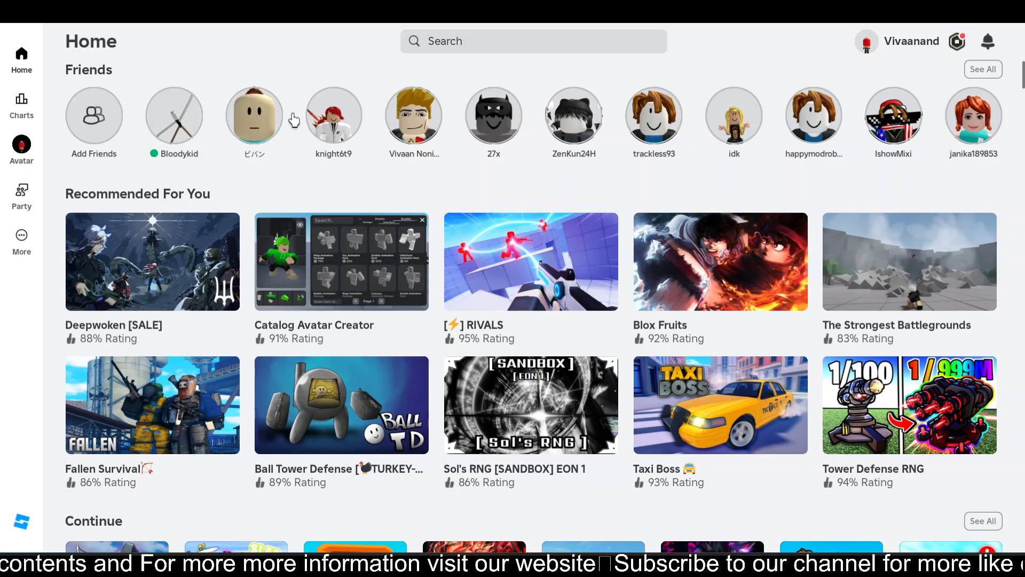
{"action": "mouse_move", "coordinate": [13, 195]}
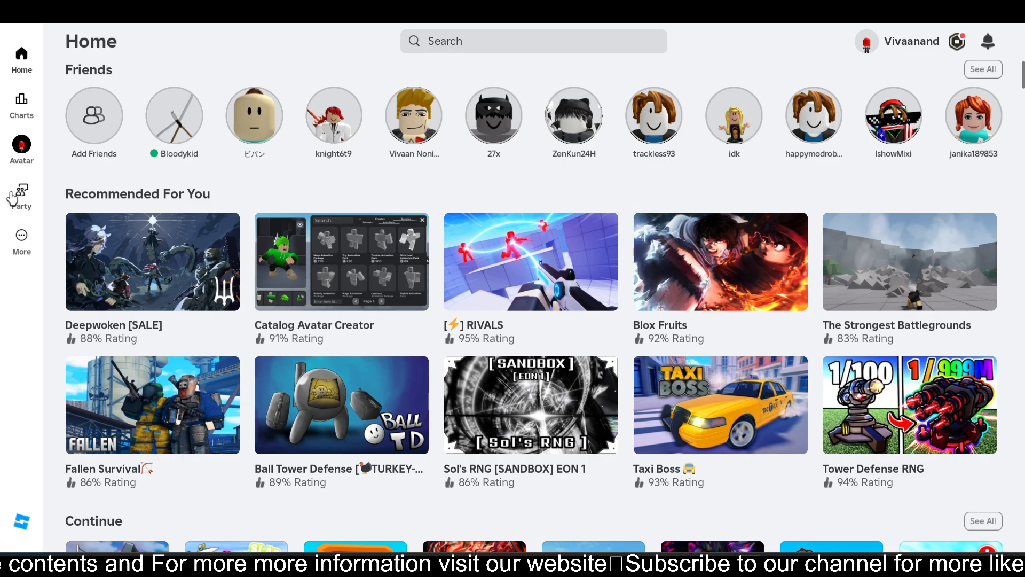
{"action": "mouse_move", "coordinate": [26, 206]}
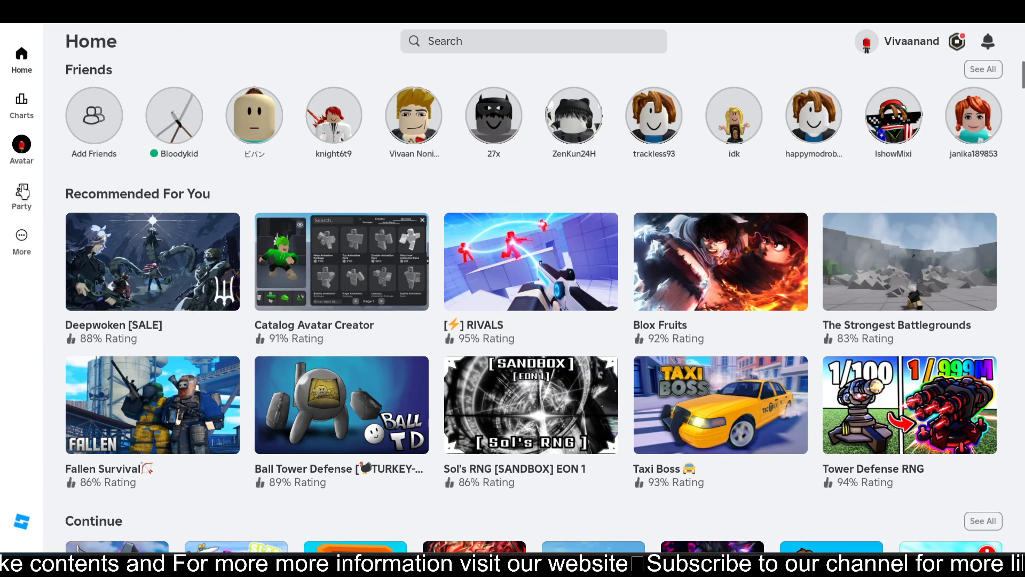
{"action": "mouse_move", "coordinate": [456, 70]}
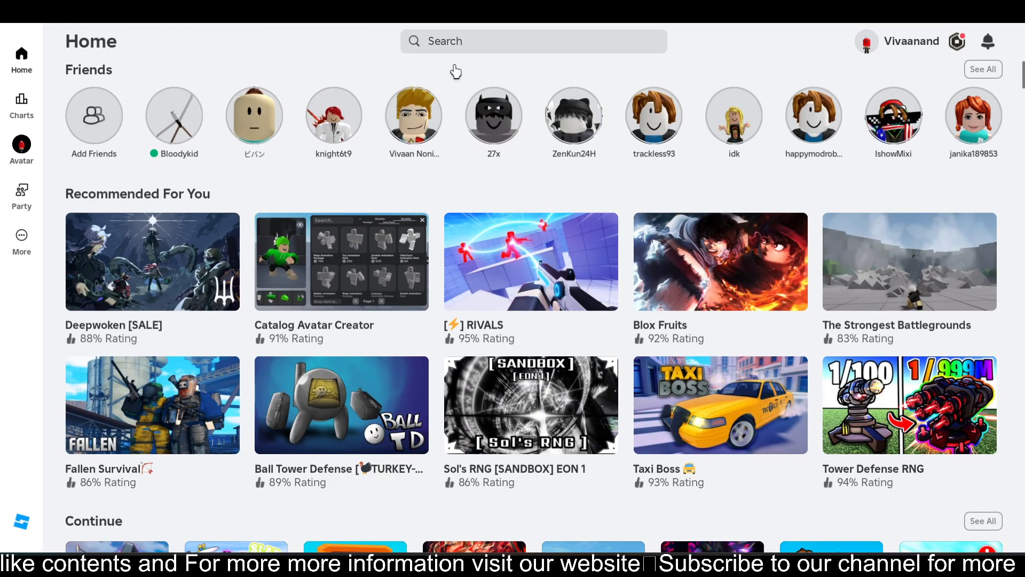
{"action": "mouse_move", "coordinate": [26, 206]}
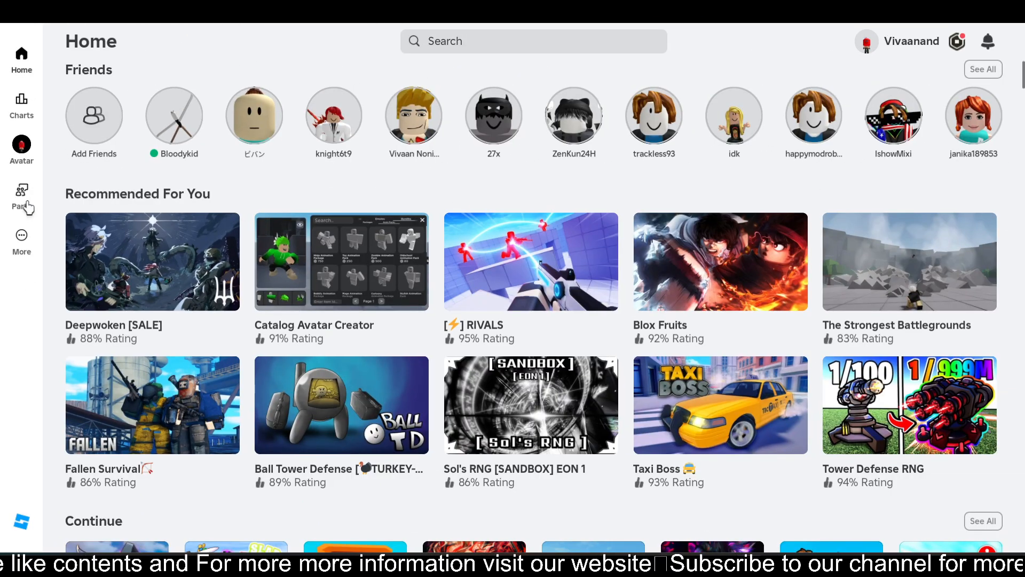
{"action": "mouse_move", "coordinate": [988, 42]}
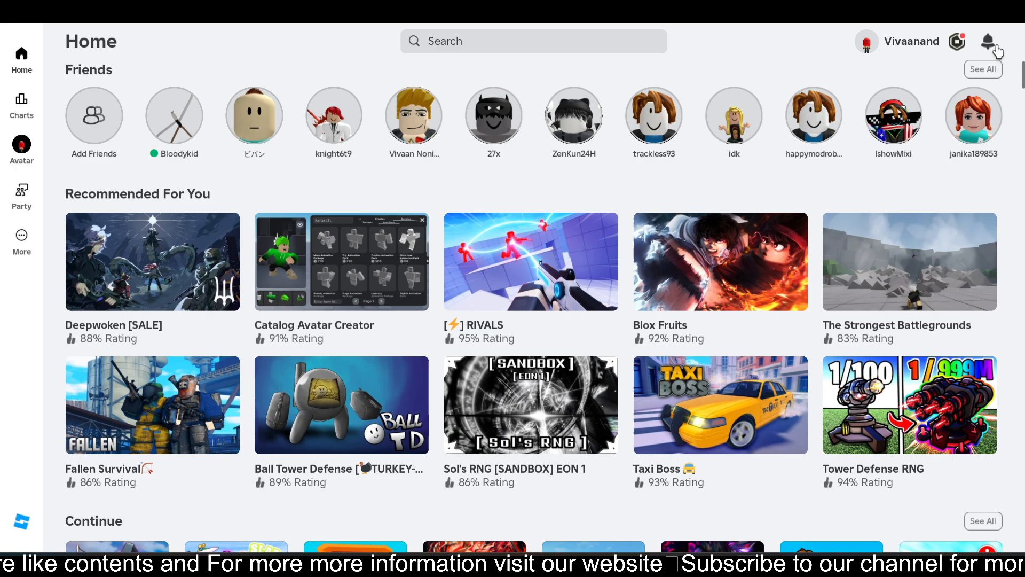
{"action": "mouse_move", "coordinate": [997, 70]}
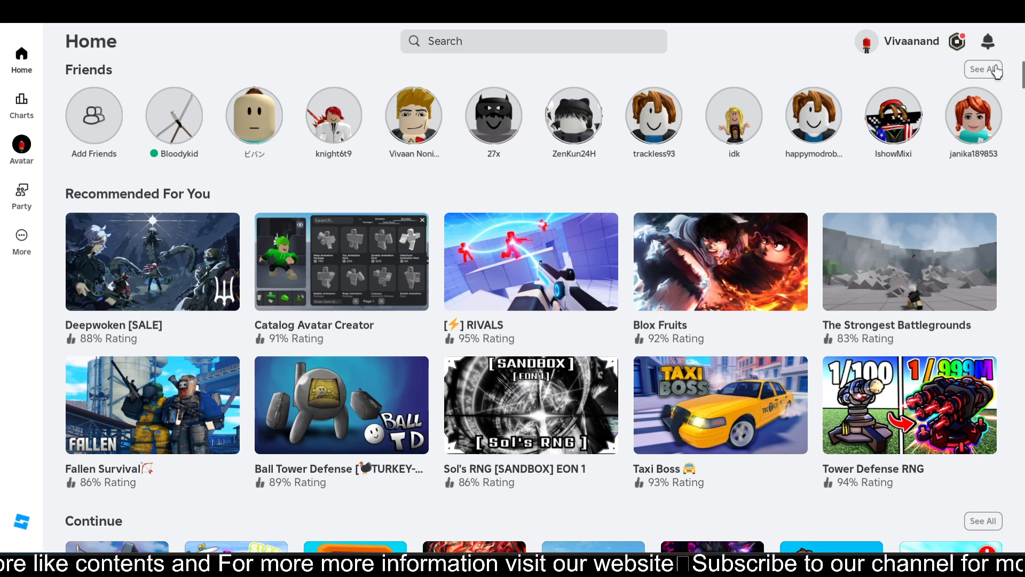
{"action": "mouse_move", "coordinate": [370, 189]}
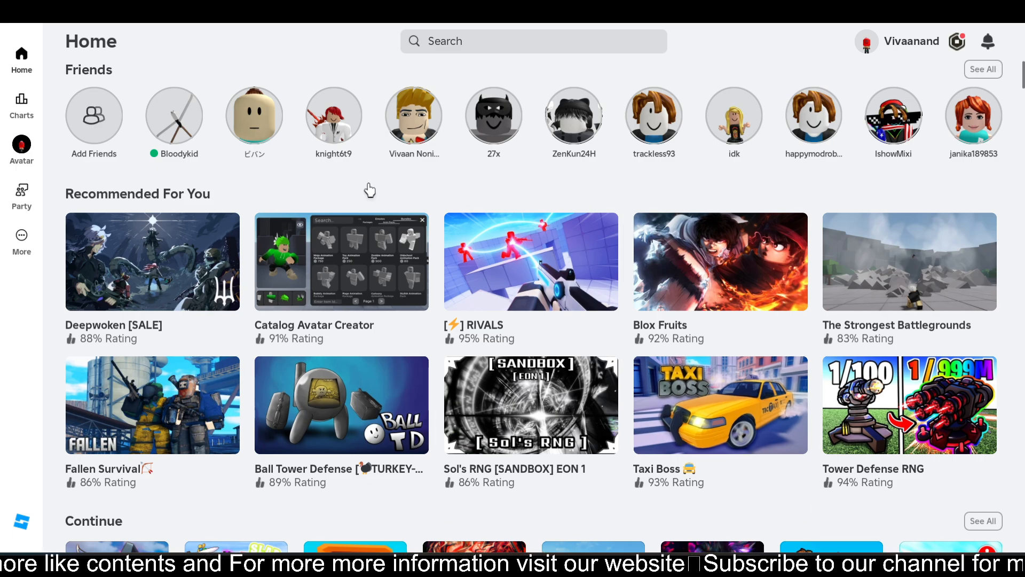
{"action": "mouse_move", "coordinate": [254, 148]}
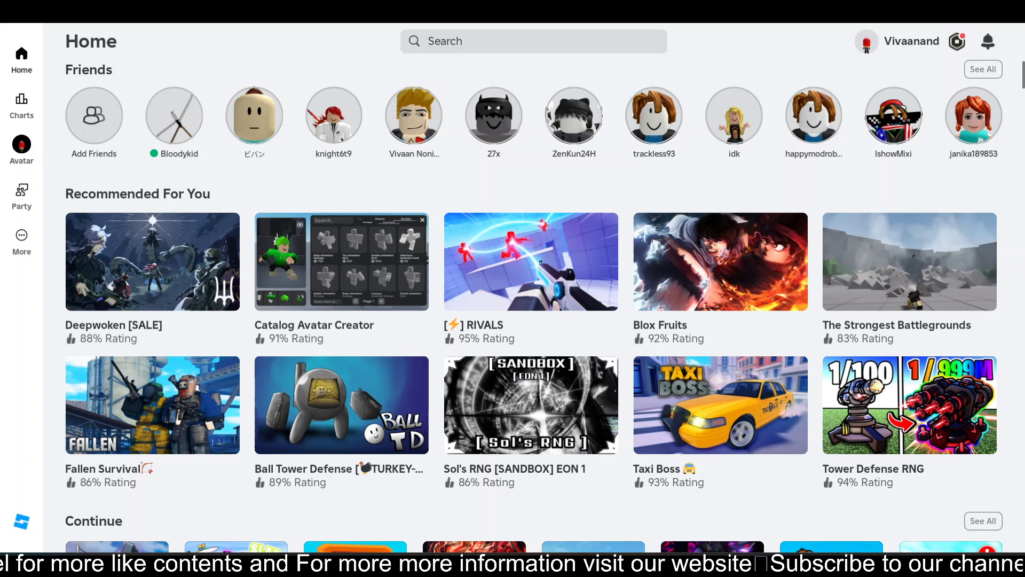
{"action": "mouse_move", "coordinate": [73, 168]}
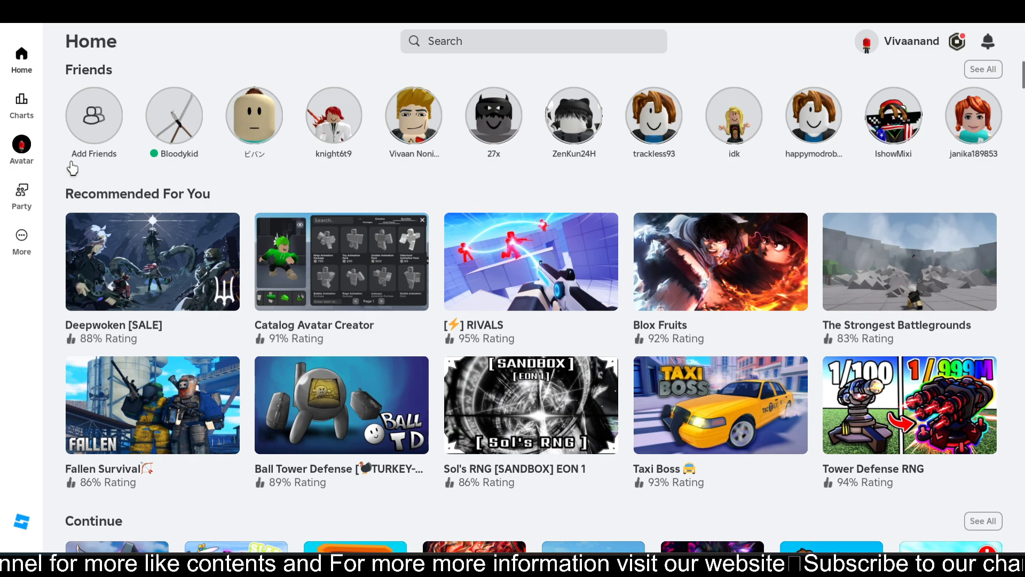
{"action": "mouse_move", "coordinate": [39, 190]}
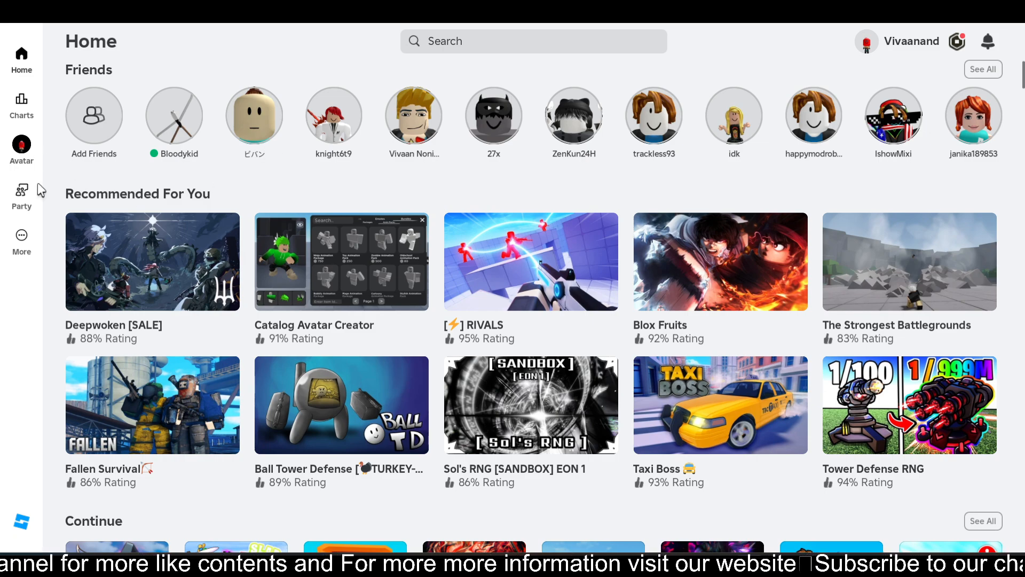
{"action": "mouse_move", "coordinate": [37, 176]}
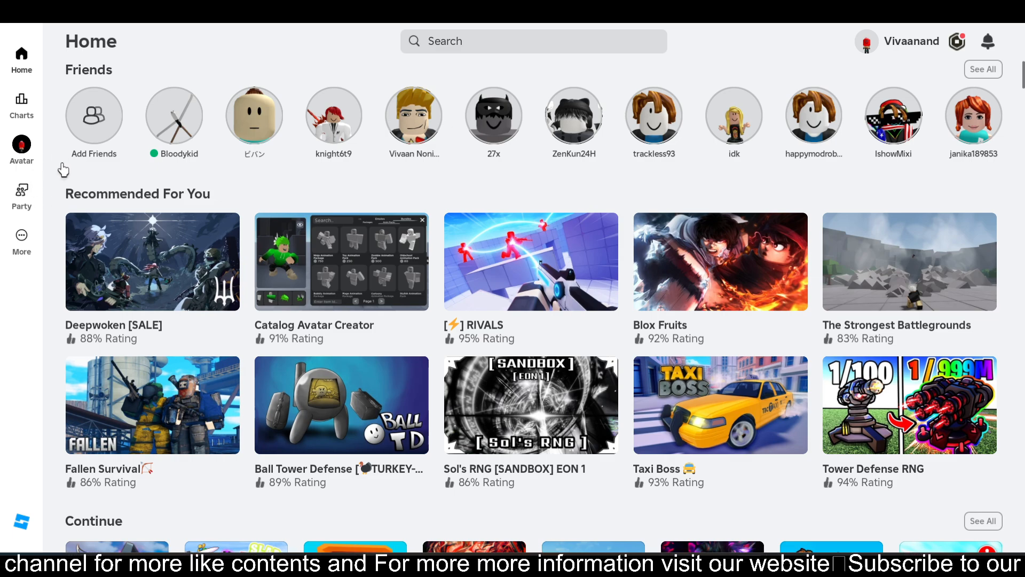
{"action": "mouse_move", "coordinate": [84, 142]}
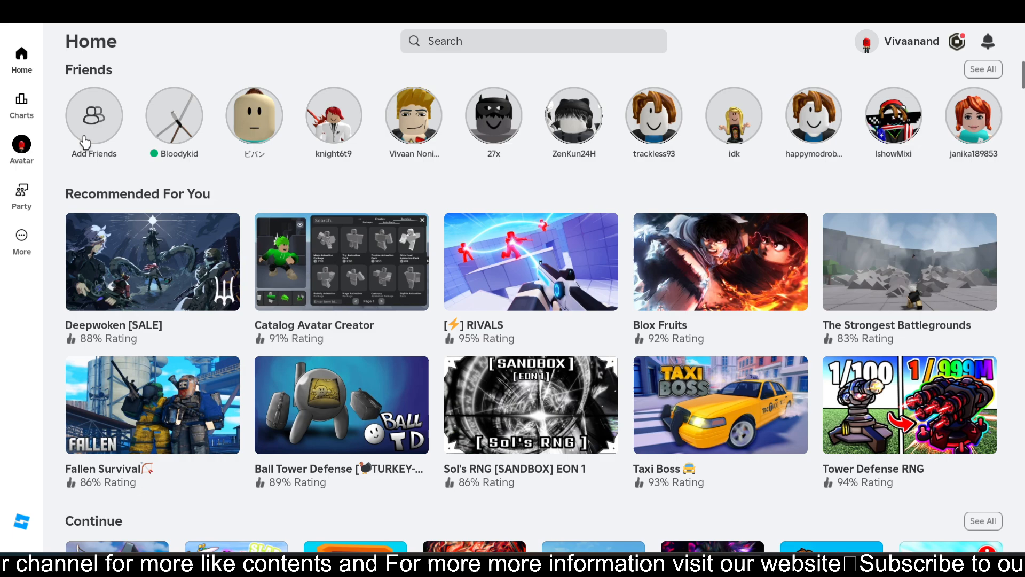
{"action": "mouse_move", "coordinate": [26, 216]}
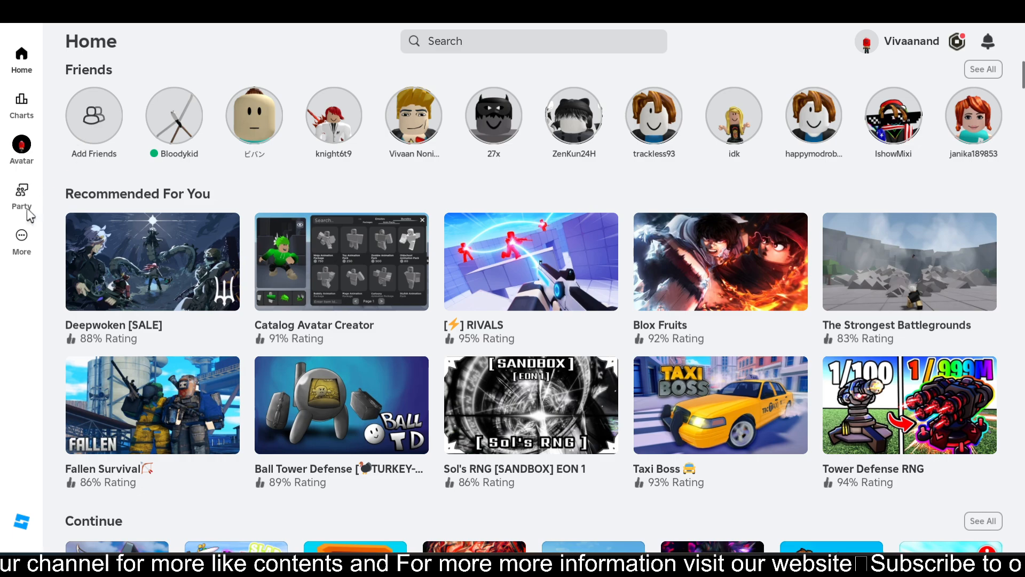
{"action": "left_click", "coordinate": [22, 195]}
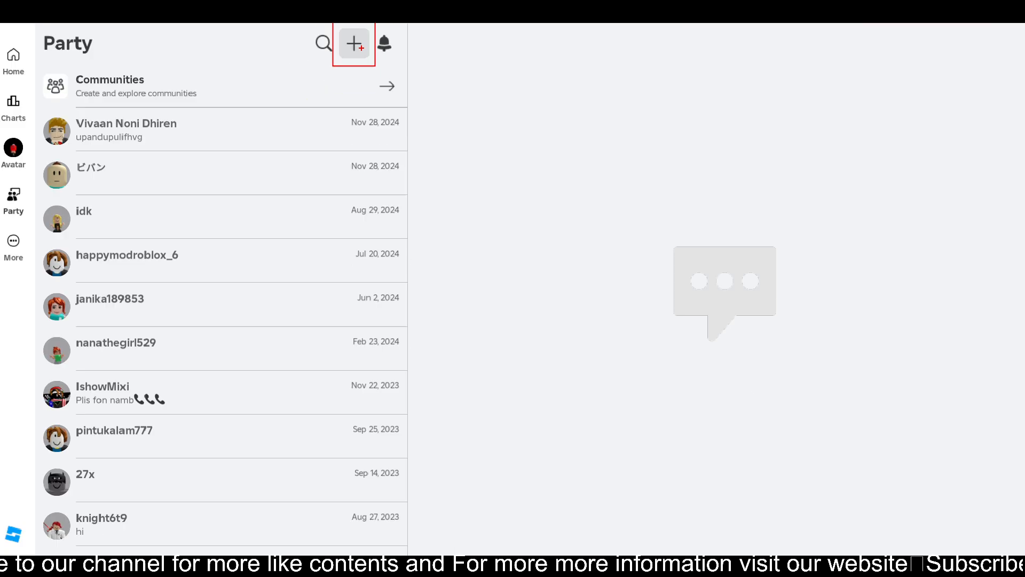
{"action": "left_click", "coordinate": [354, 44]}
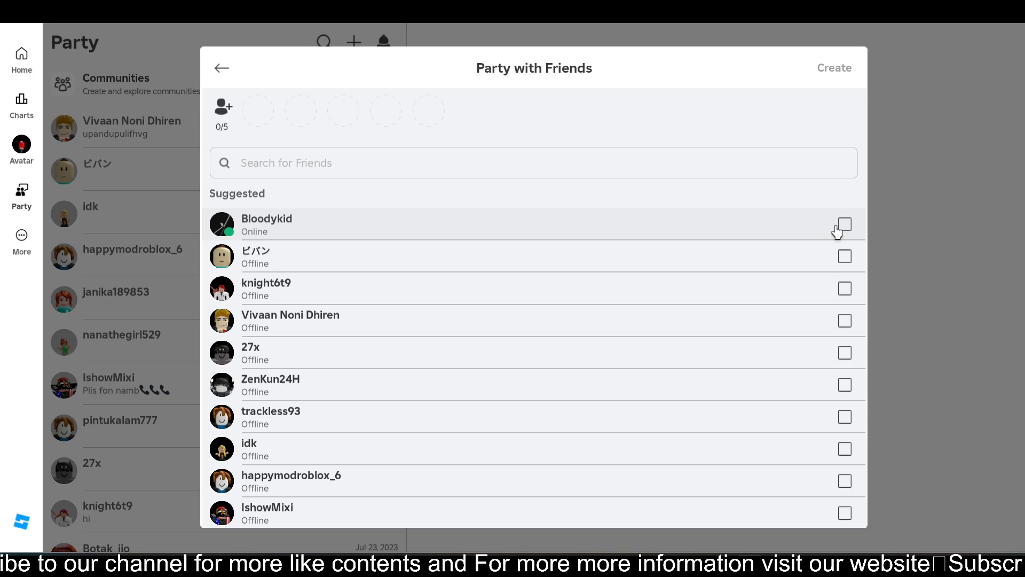
{"action": "left_click", "coordinate": [844, 224]}
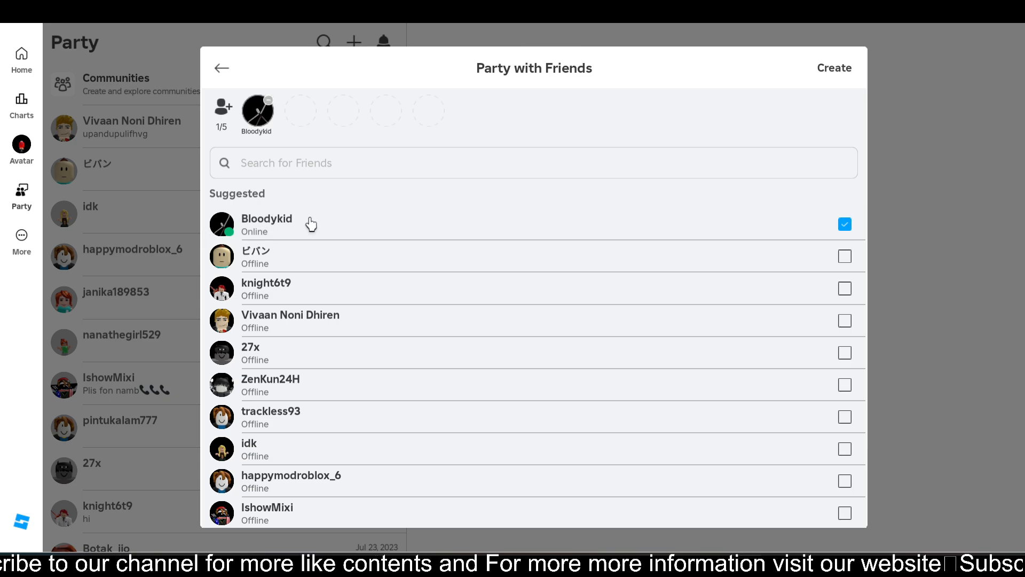
{"action": "mouse_move", "coordinate": [210, 225]}
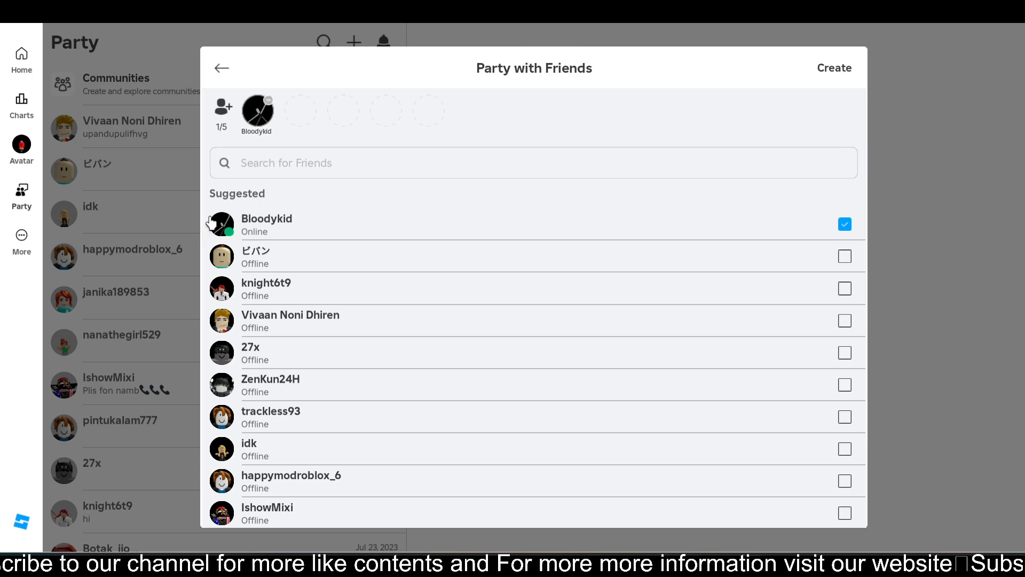
{"action": "mouse_move", "coordinate": [242, 204]}
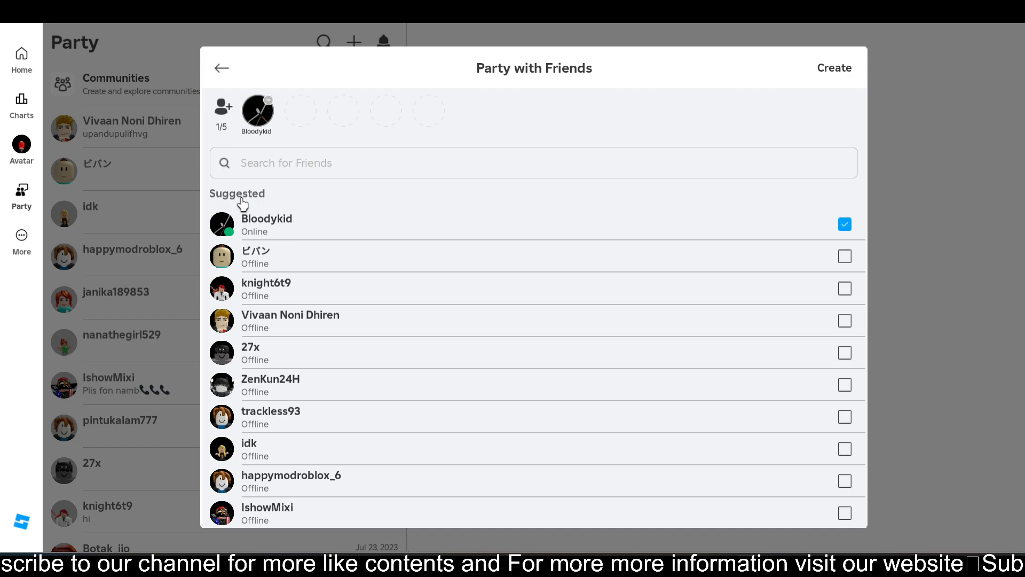
{"action": "mouse_move", "coordinate": [401, 178]}
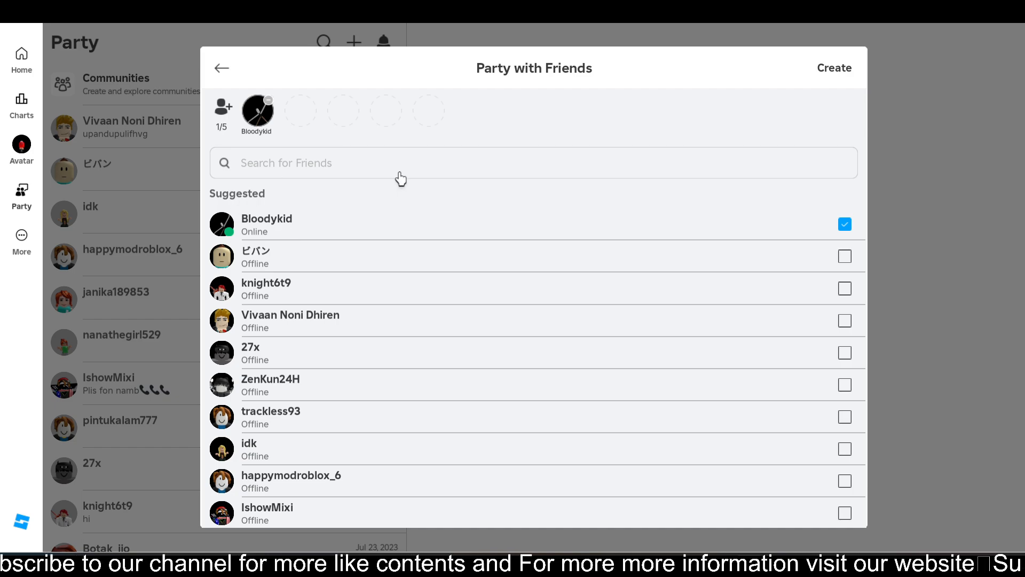
{"action": "mouse_move", "coordinate": [784, 93]}
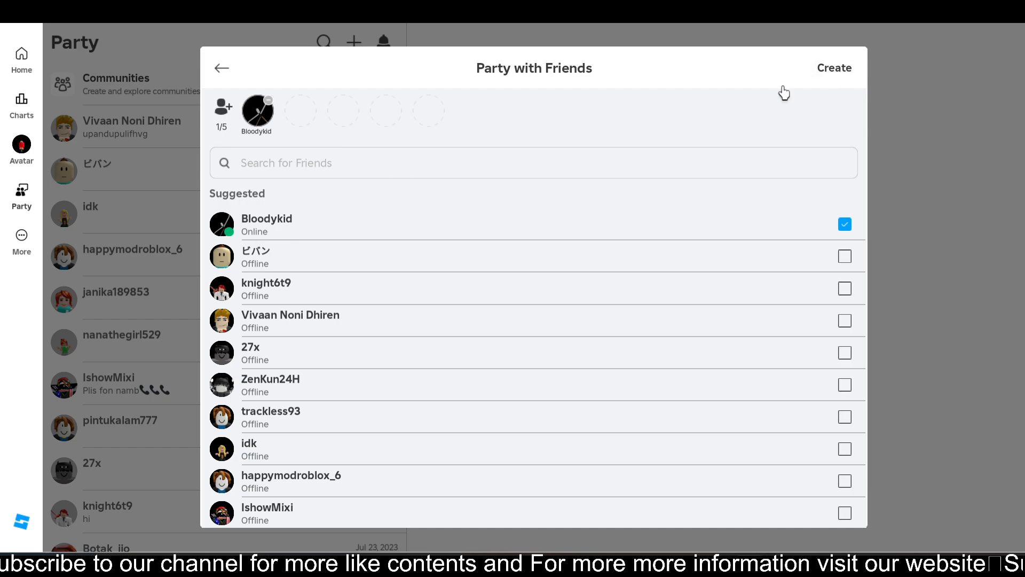
- Create and start the Bloodykid party, view its details, then return Home
{"action": "left_click", "coordinate": [834, 68]}
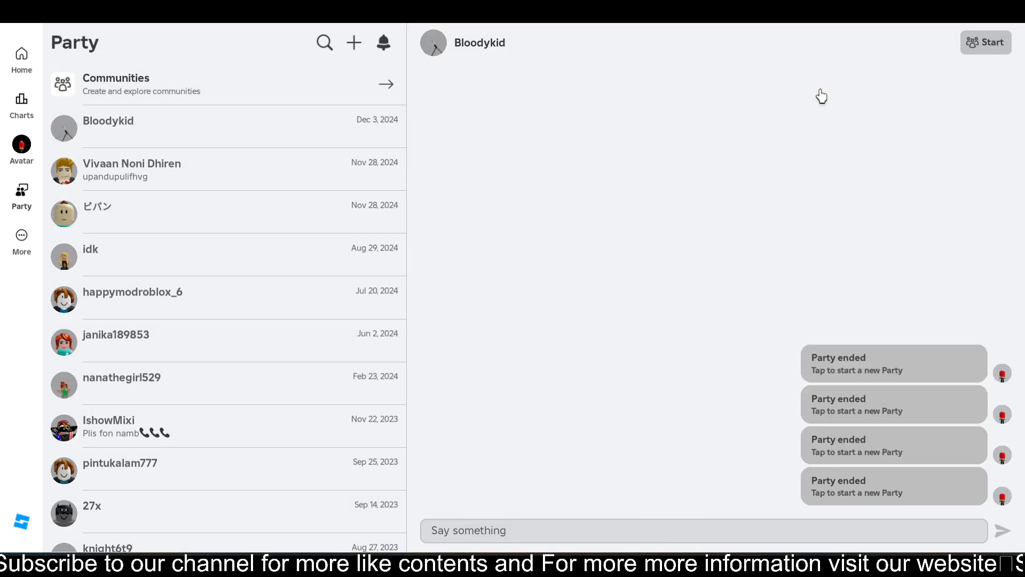
{"action": "left_click", "coordinate": [985, 41]}
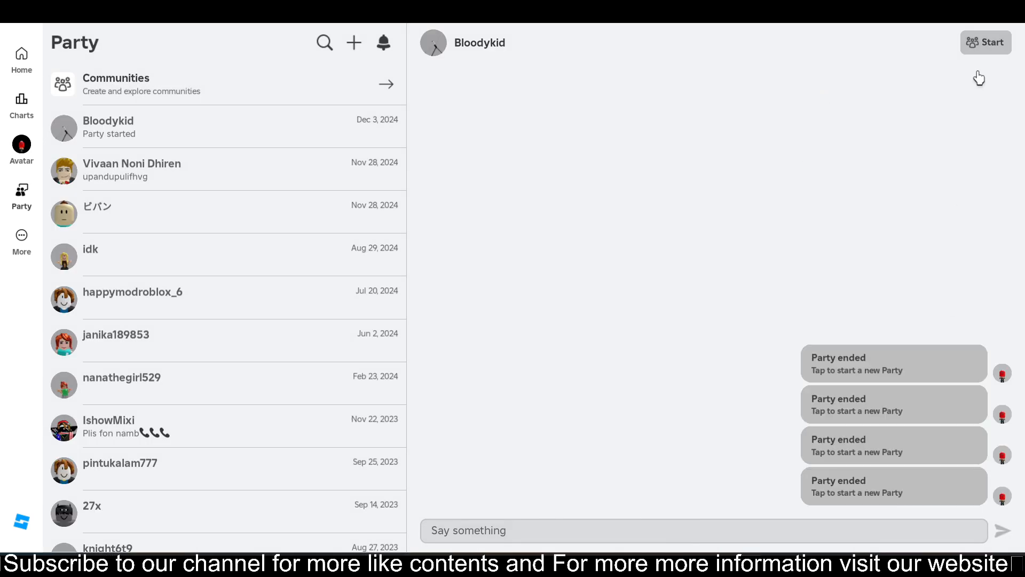
{"action": "left_click", "coordinate": [986, 41]}
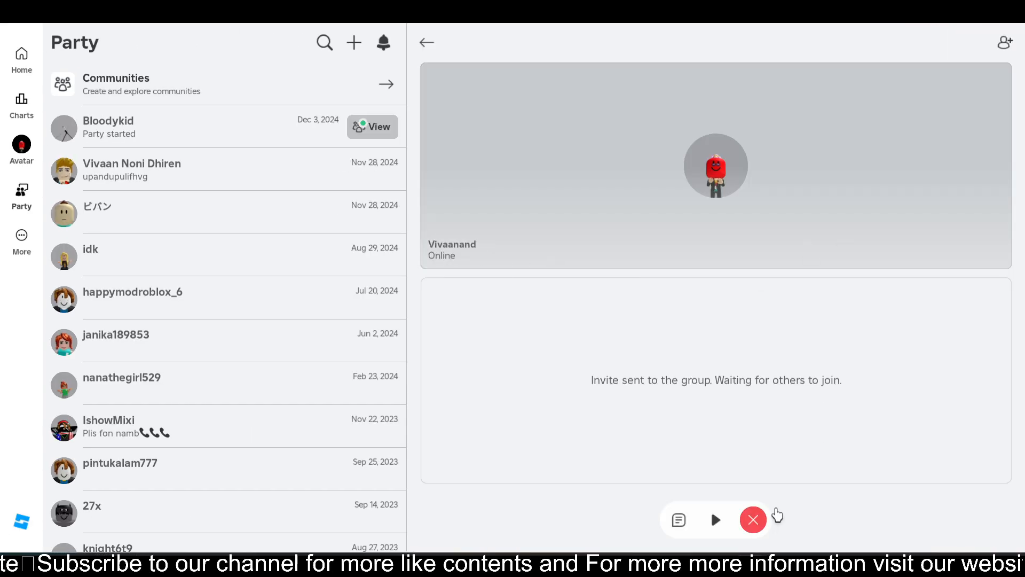
{"action": "left_click", "coordinate": [21, 59]}
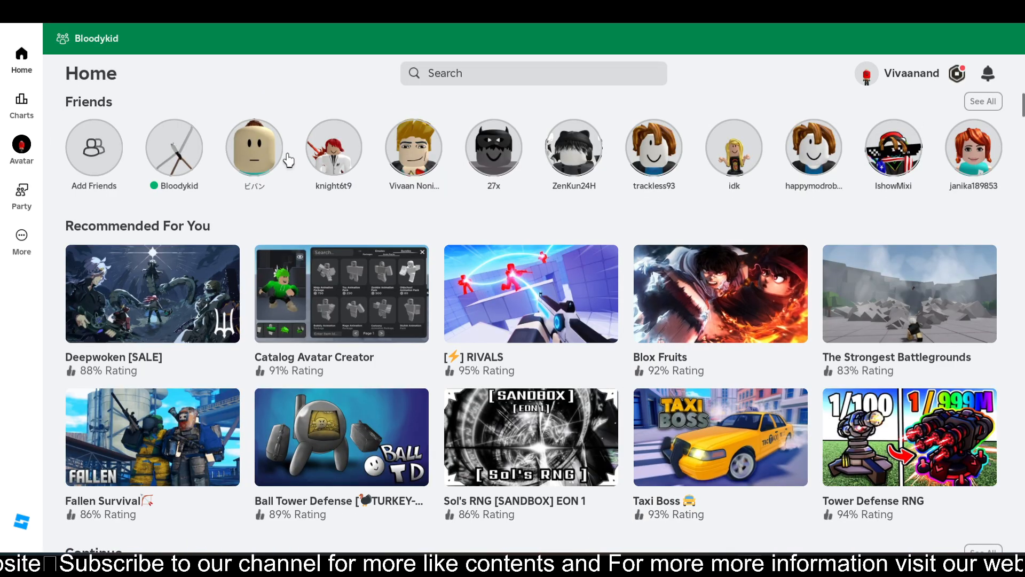
{"action": "mouse_move", "coordinate": [6, 148]}
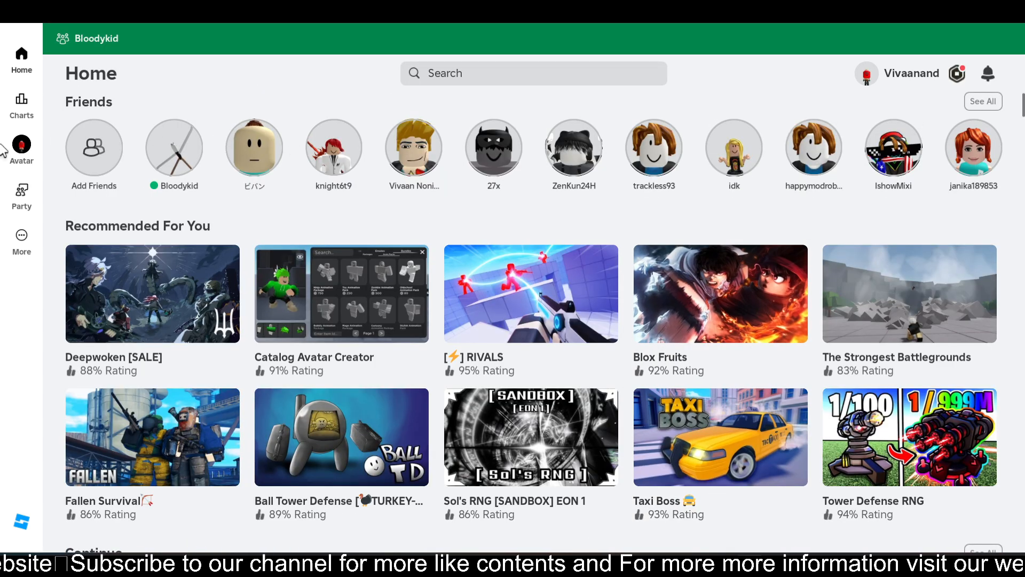
{"action": "mouse_move", "coordinate": [330, 37]}
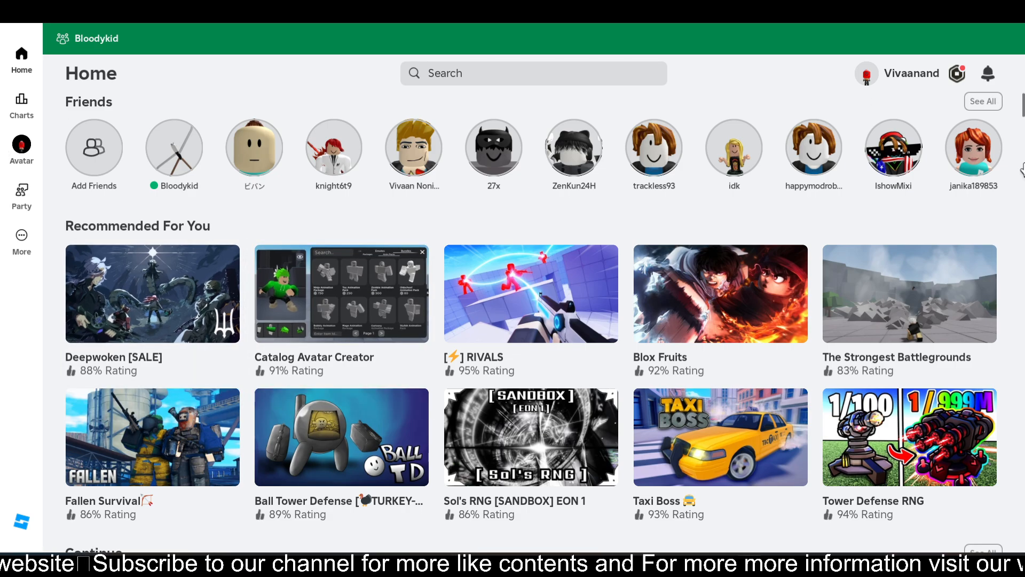
{"action": "scroll", "scroll_direction": "down", "scroll_amount": 3}
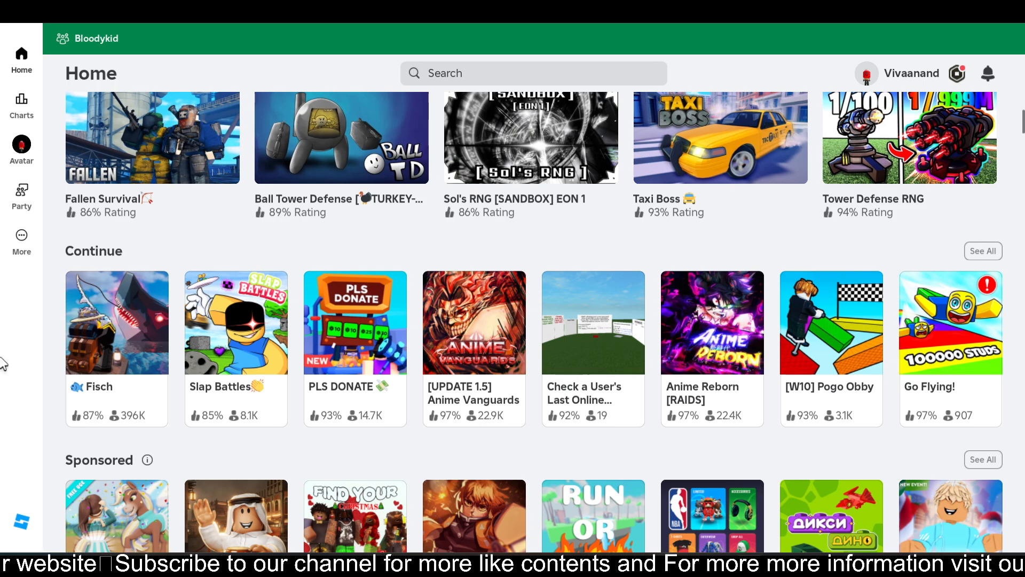
{"action": "scroll", "scroll_direction": "up", "scroll_amount": 3}
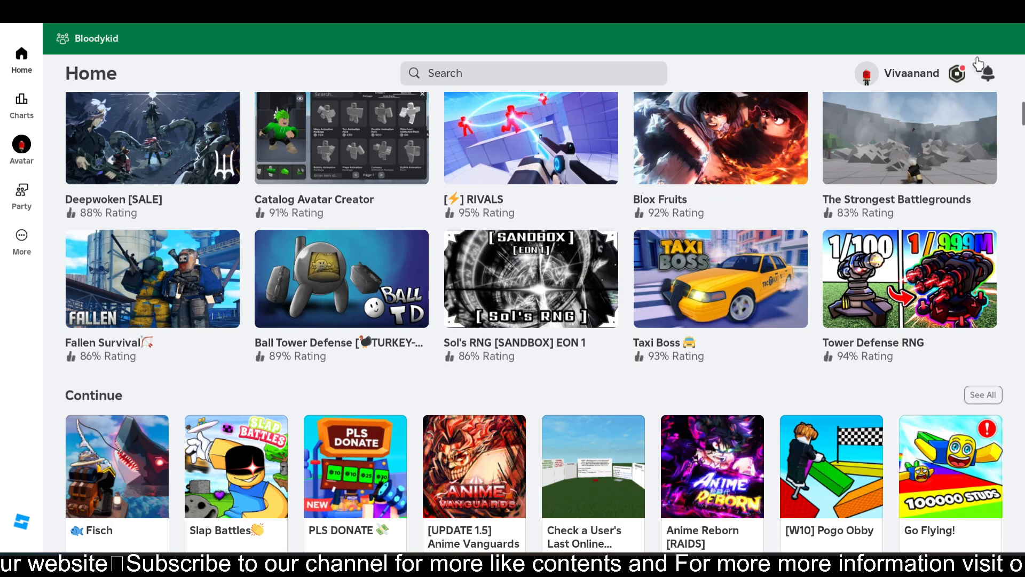
- Reopen the running Bloodykid party and exit it
{"action": "left_click", "coordinate": [21, 198]}
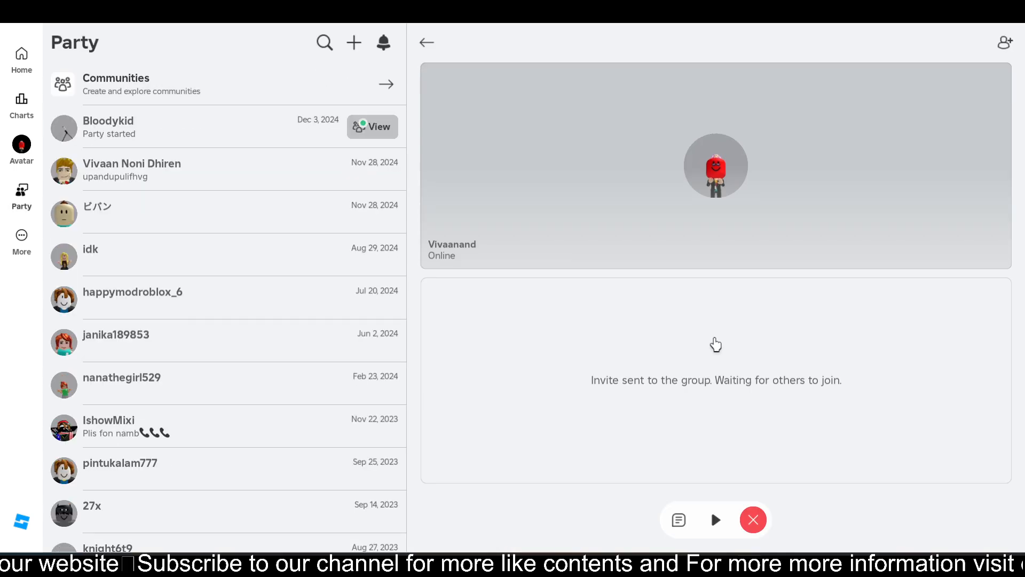
{"action": "mouse_move", "coordinate": [774, 434]}
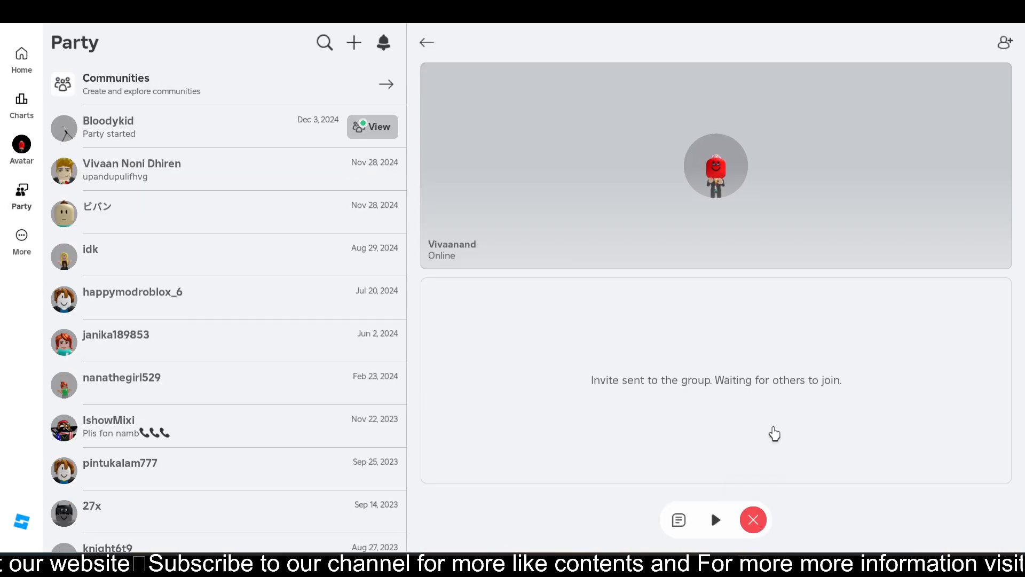
{"action": "mouse_move", "coordinate": [753, 519]}
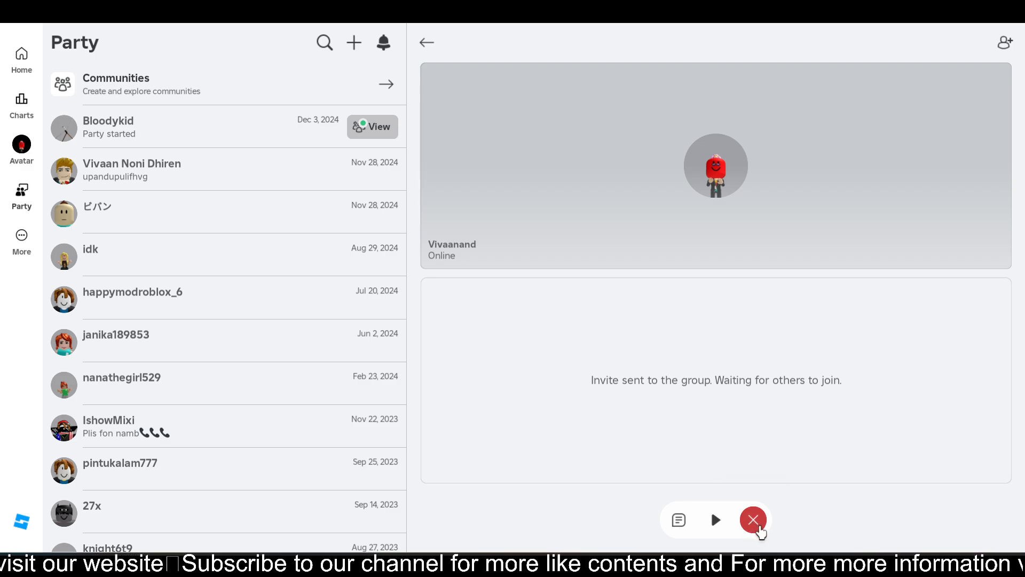
{"action": "left_click", "coordinate": [753, 520]}
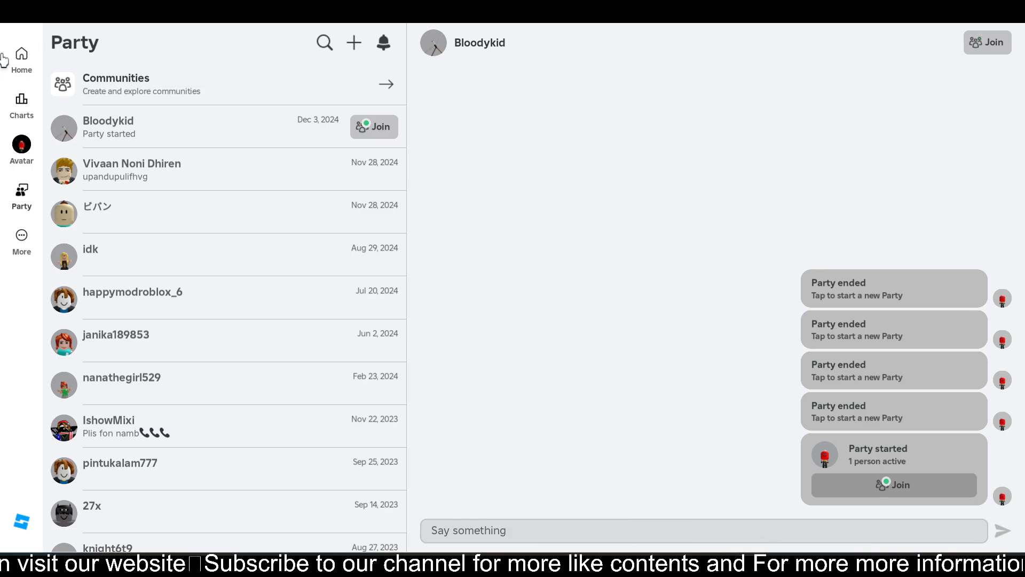
- Check the Party tab showing Bloodykid's party with 0 active, then go Home
{"action": "left_click", "coordinate": [21, 59]}
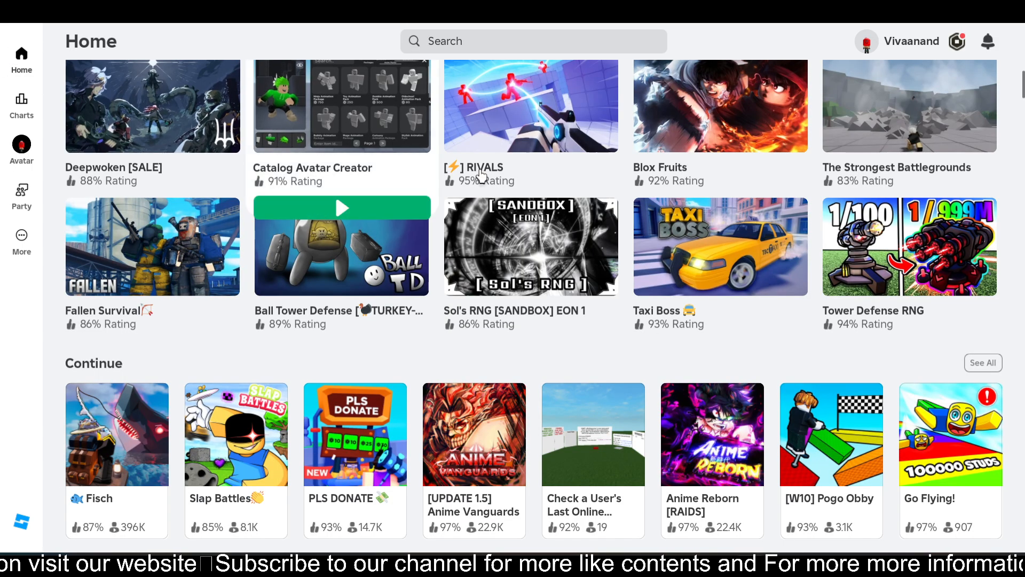
{"action": "scroll", "scroll_direction": "up", "scroll_amount": 3}
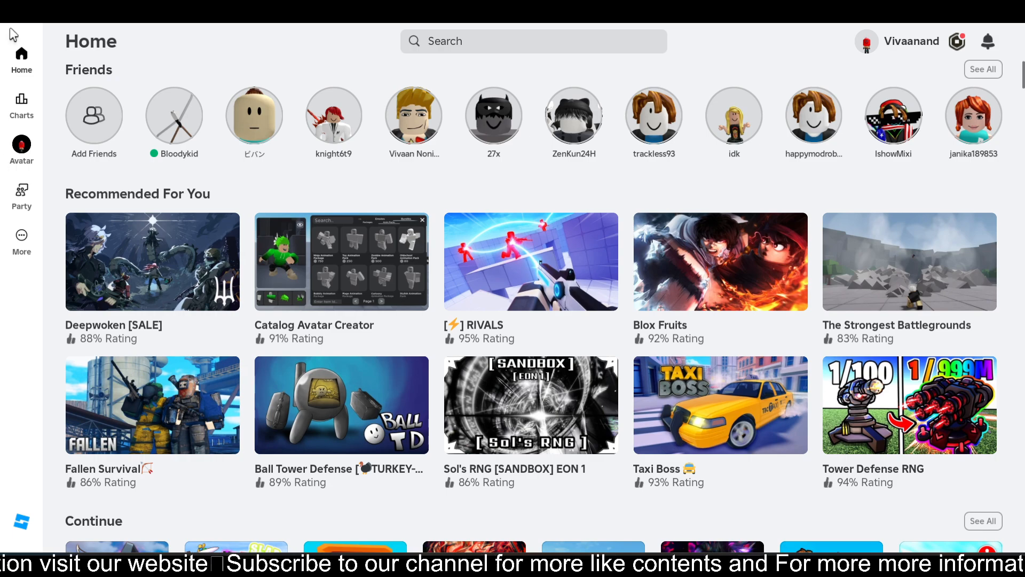
{"action": "mouse_move", "coordinate": [480, 76]}
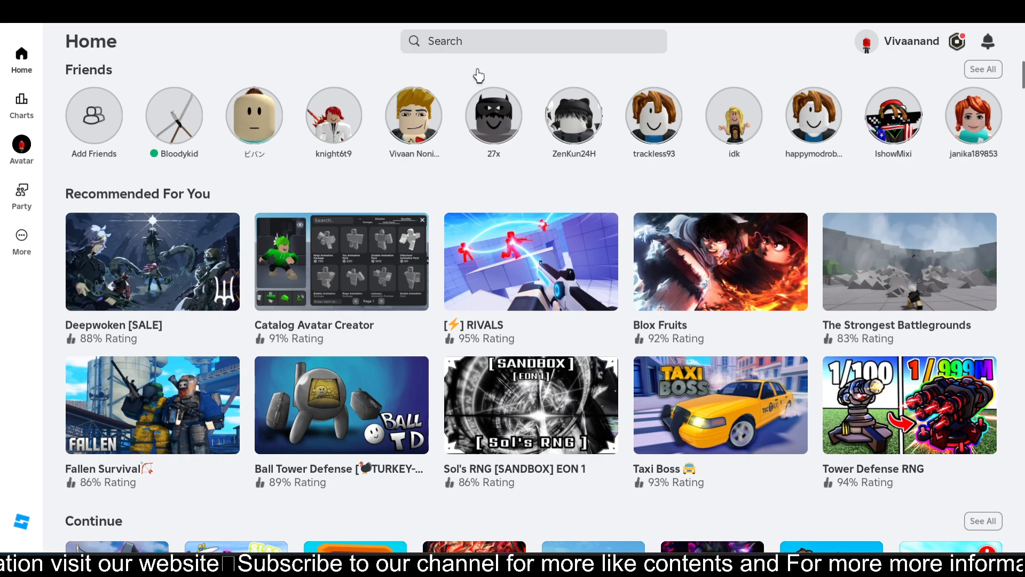
{"action": "mouse_move", "coordinate": [9, 221]}
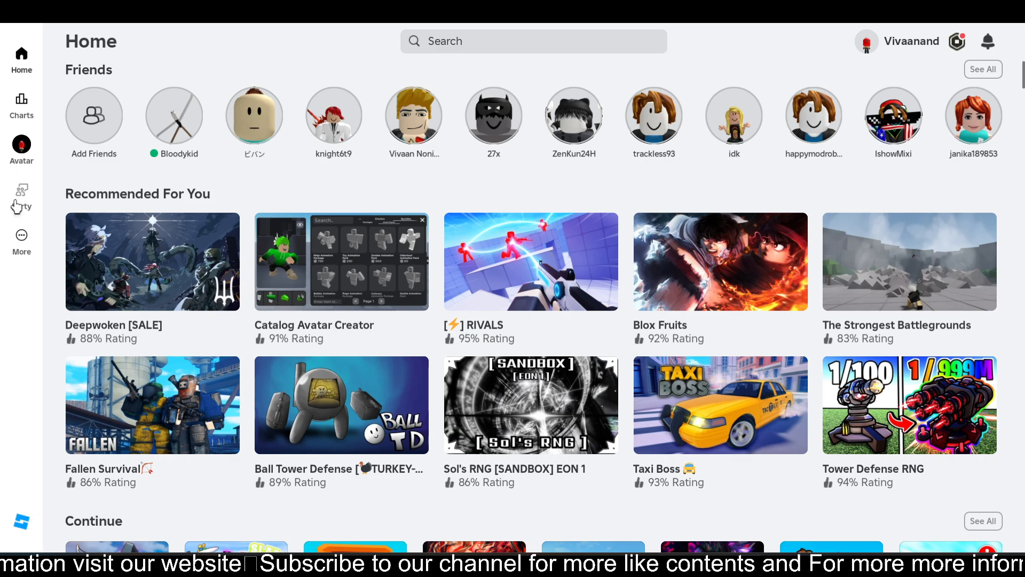
{"action": "left_click", "coordinate": [22, 196]}
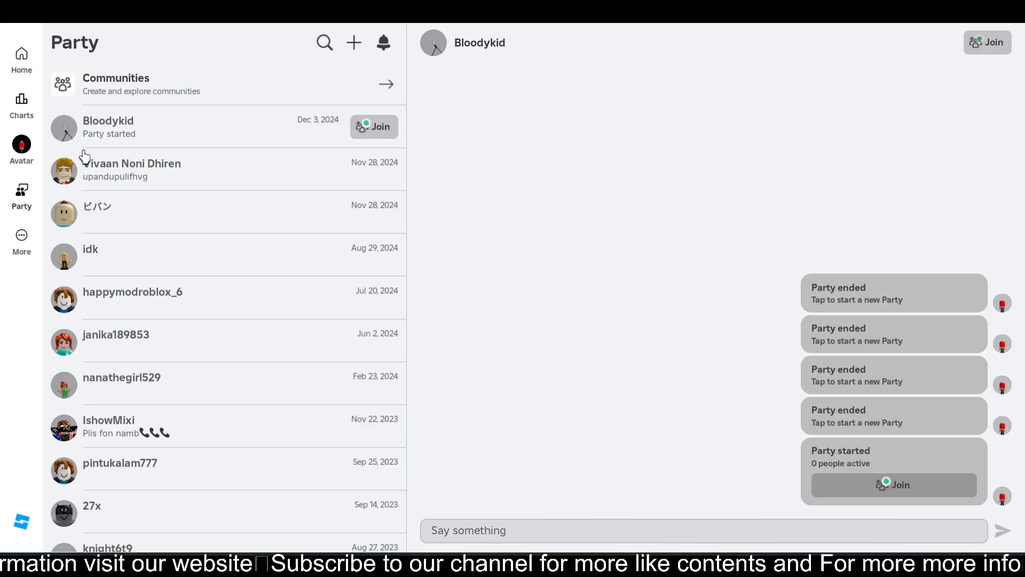
{"action": "left_click", "coordinate": [21, 57]}
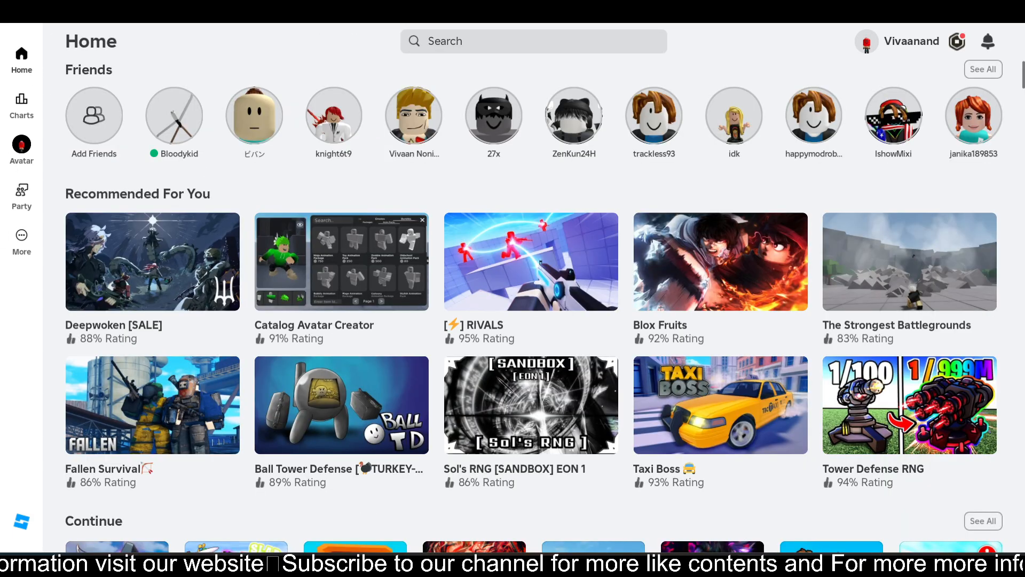